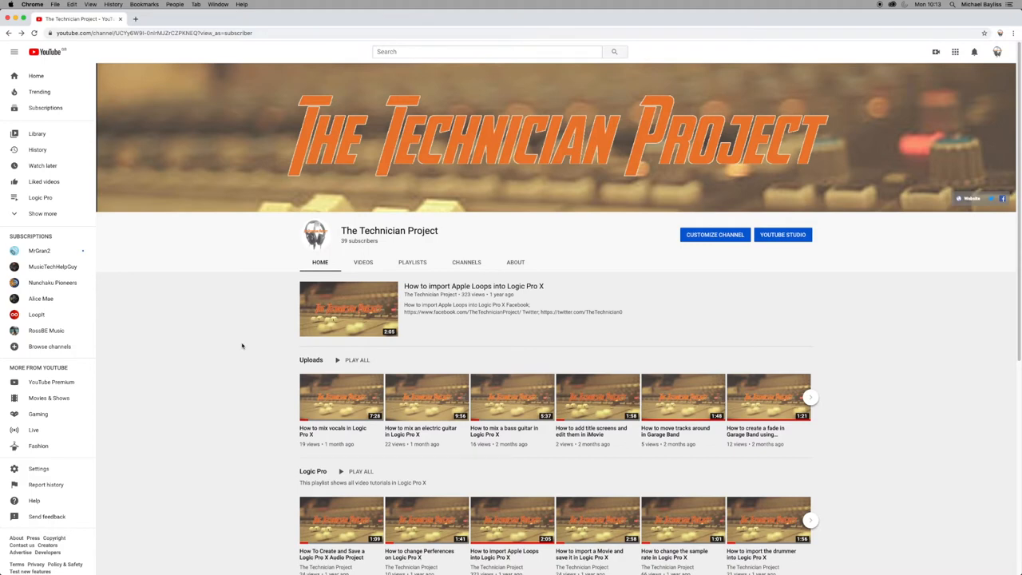
mouse_move(976, 405)
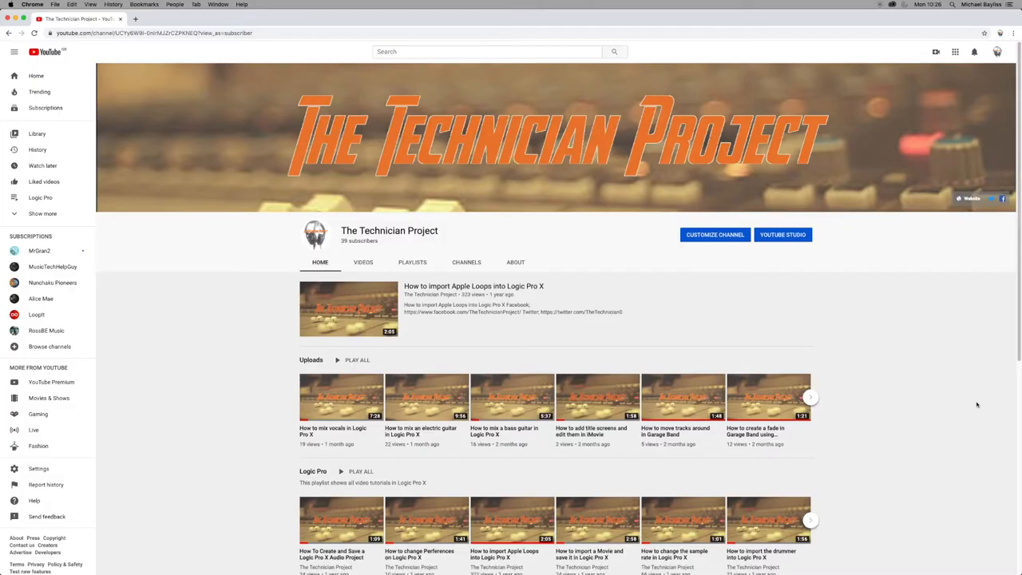
mouse_move(762, 357)
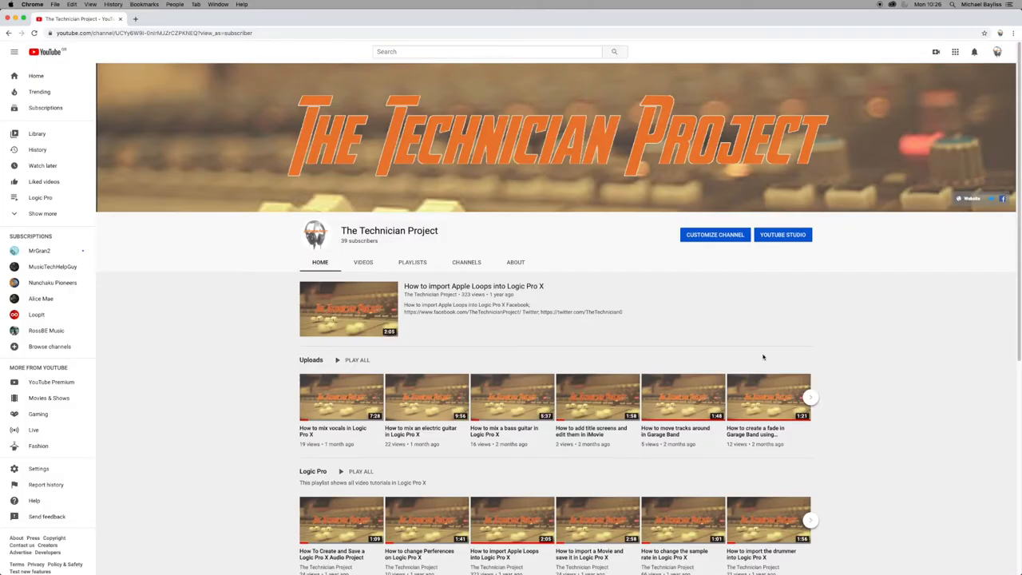